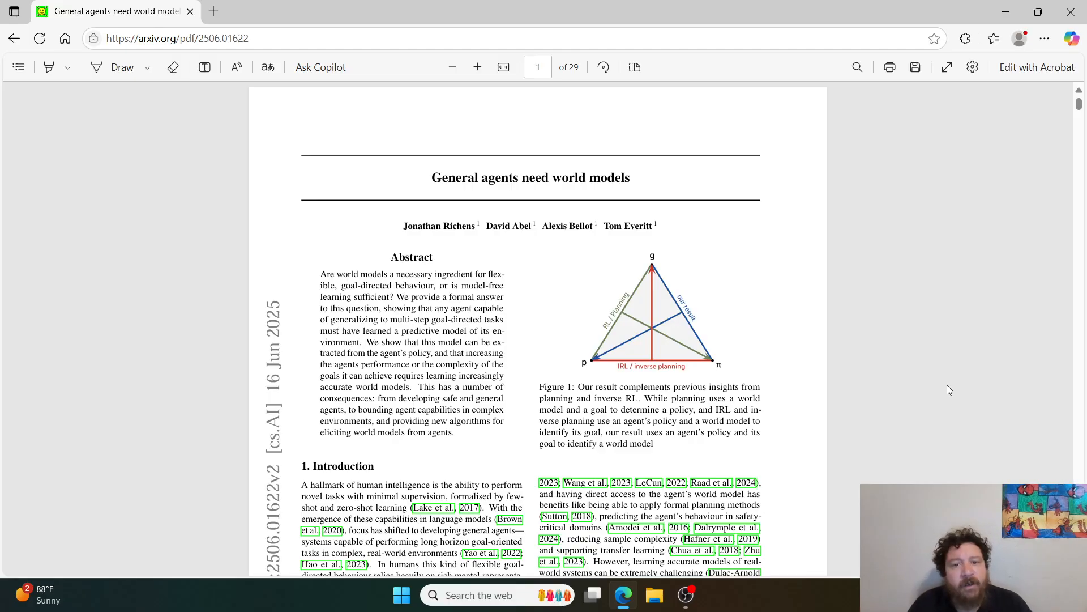
# - Scroll down past page 8 to page 10, the 'A. Proof of Theorem 1' appendix
pyautogui.scroll(-3)
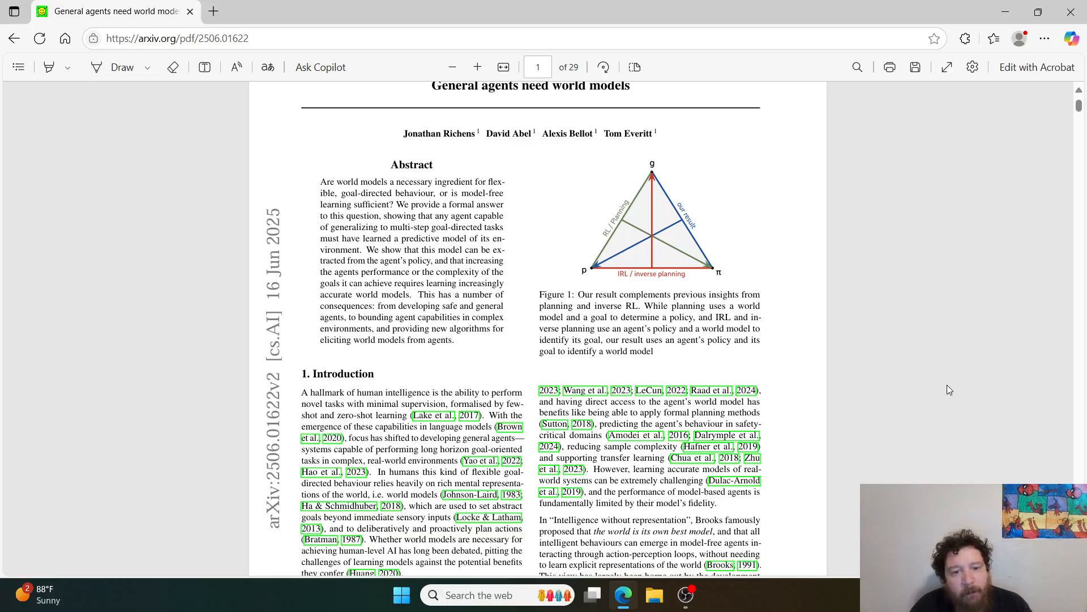
pyautogui.scroll(-3)
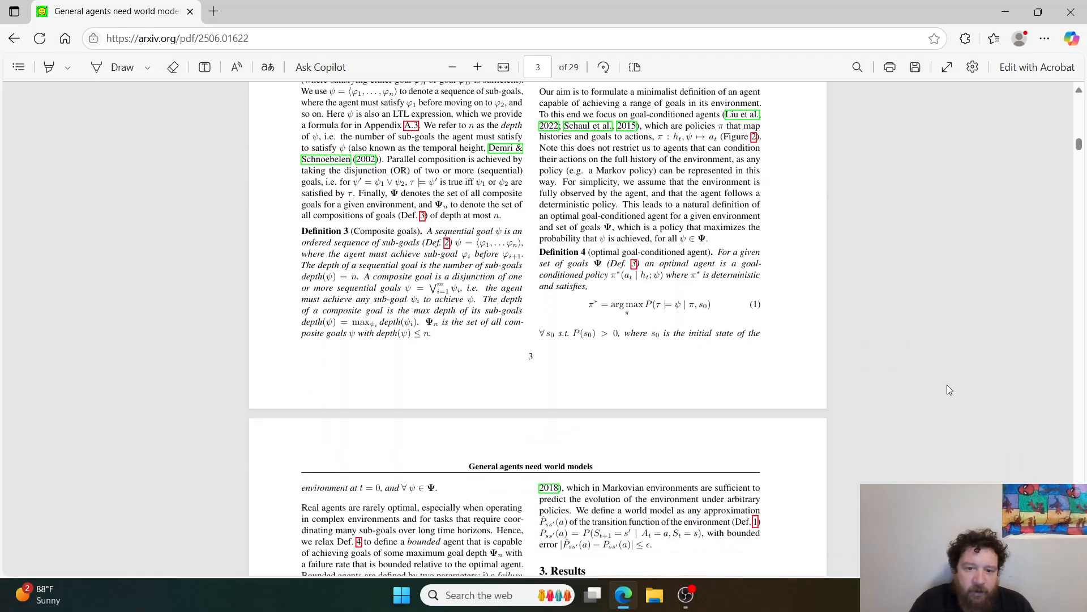
pyautogui.scroll(-3)
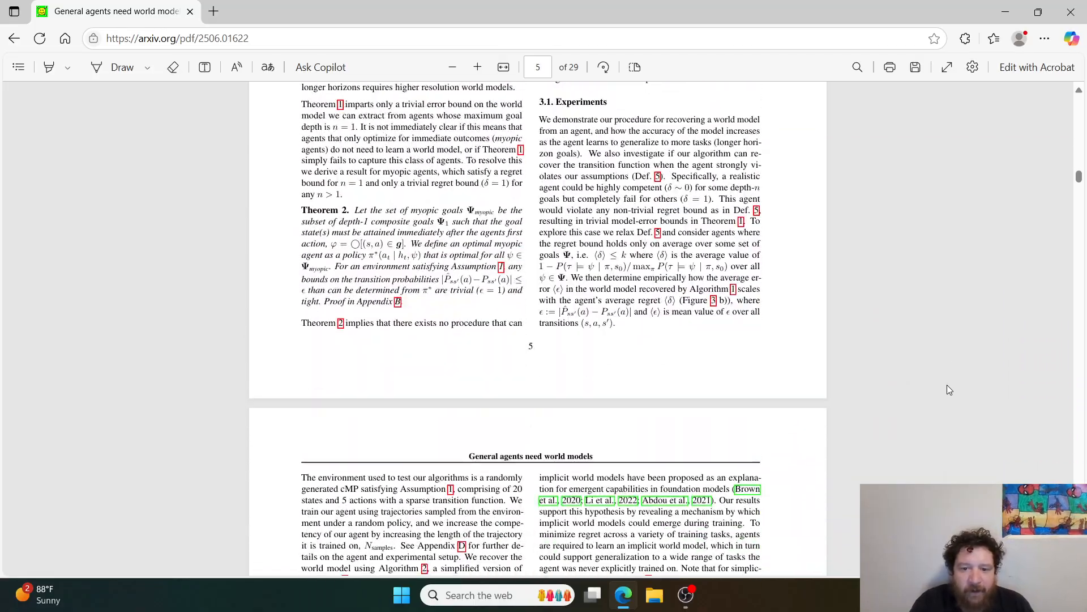
pyautogui.scroll(-3)
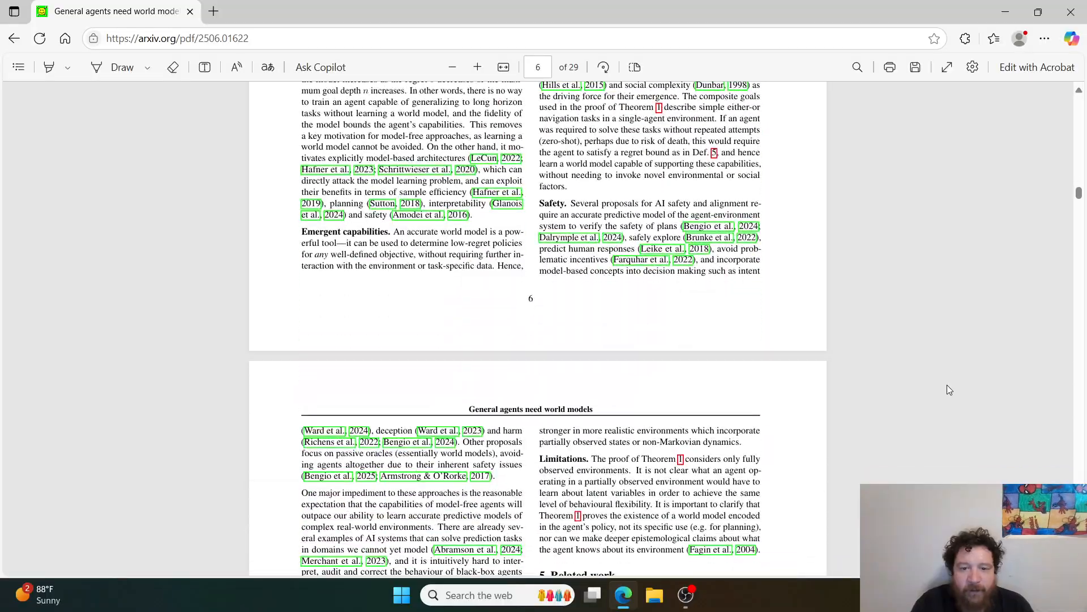
pyautogui.scroll(-3)
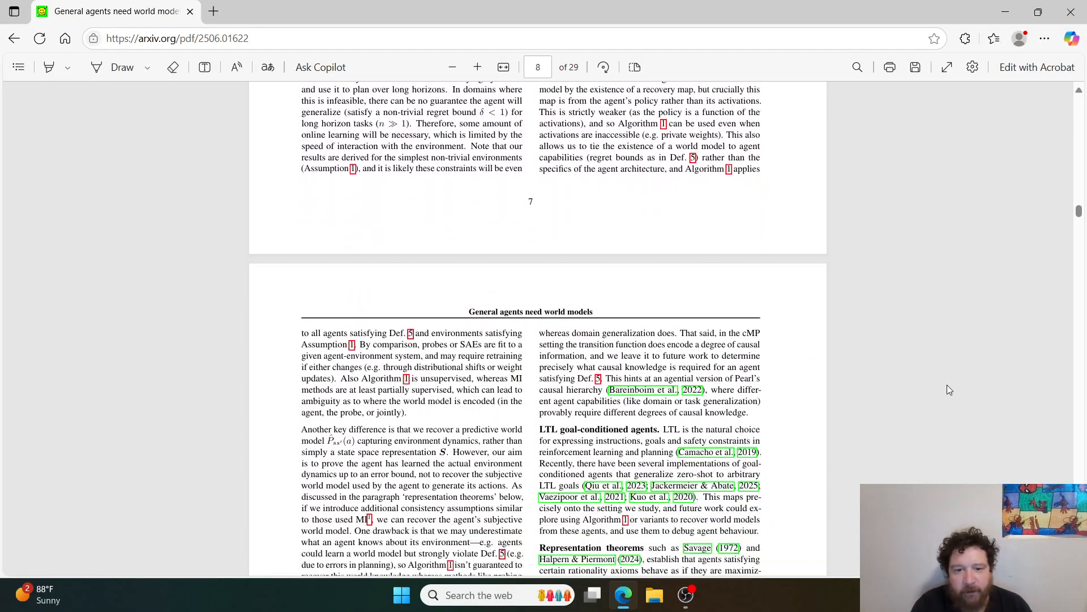
pyautogui.scroll(-3)
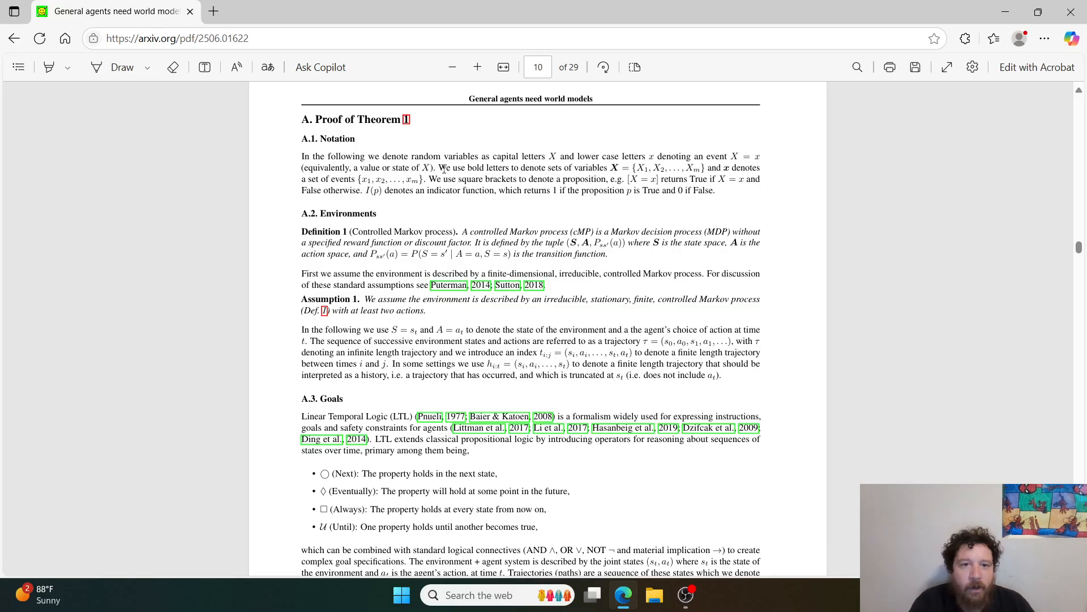
pyautogui.moveTo(617, 279)
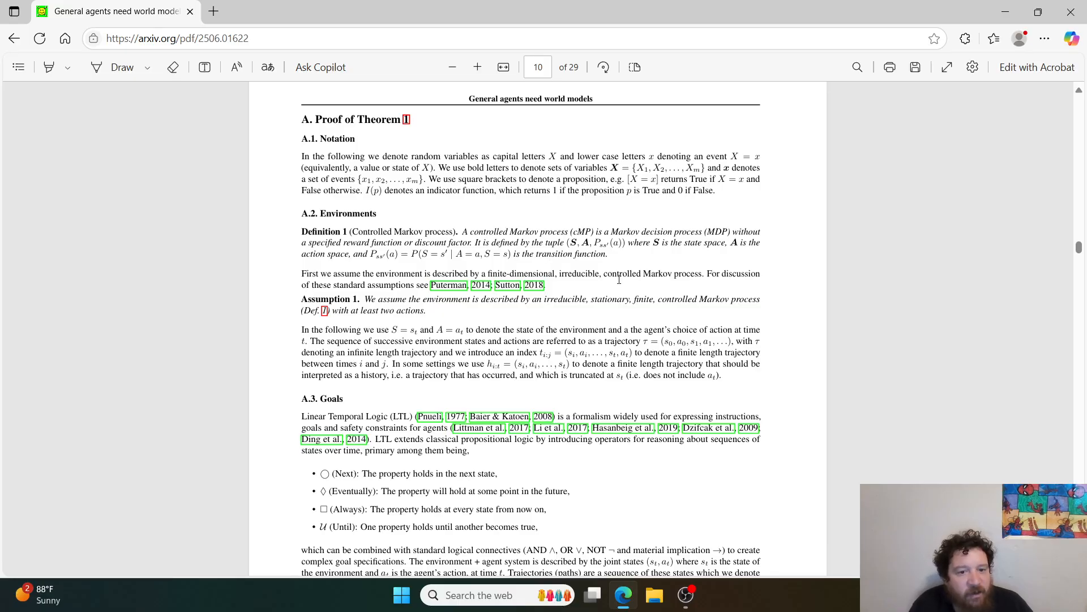
# - Scroll from page 20 back to page 1, showing the title, authors and abstract
pyautogui.scroll(-3)
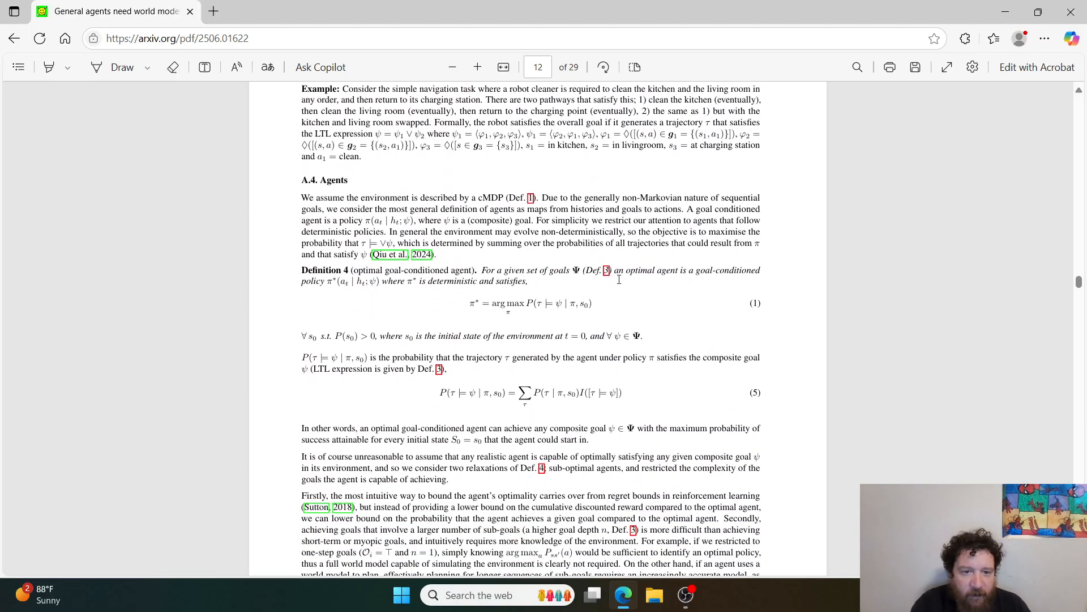
pyautogui.scroll(-3)
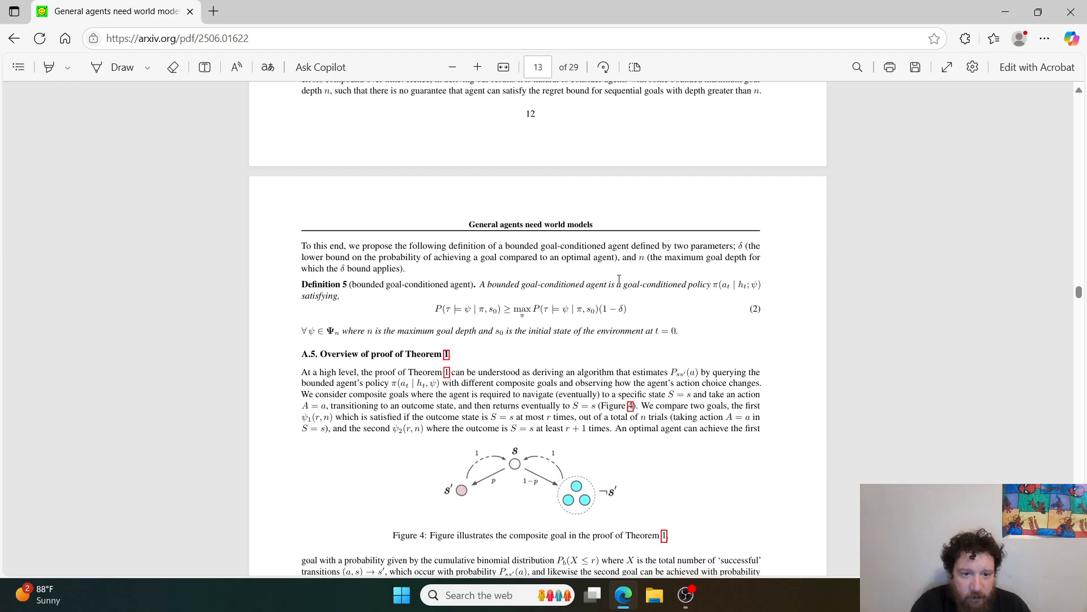
pyautogui.scroll(-3)
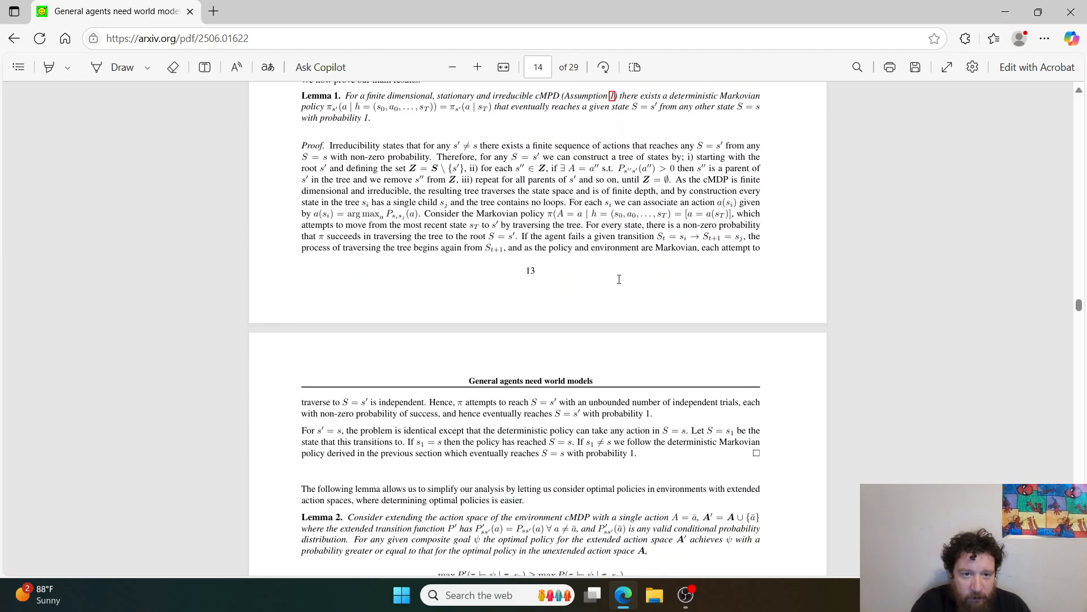
pyautogui.scroll(-3)
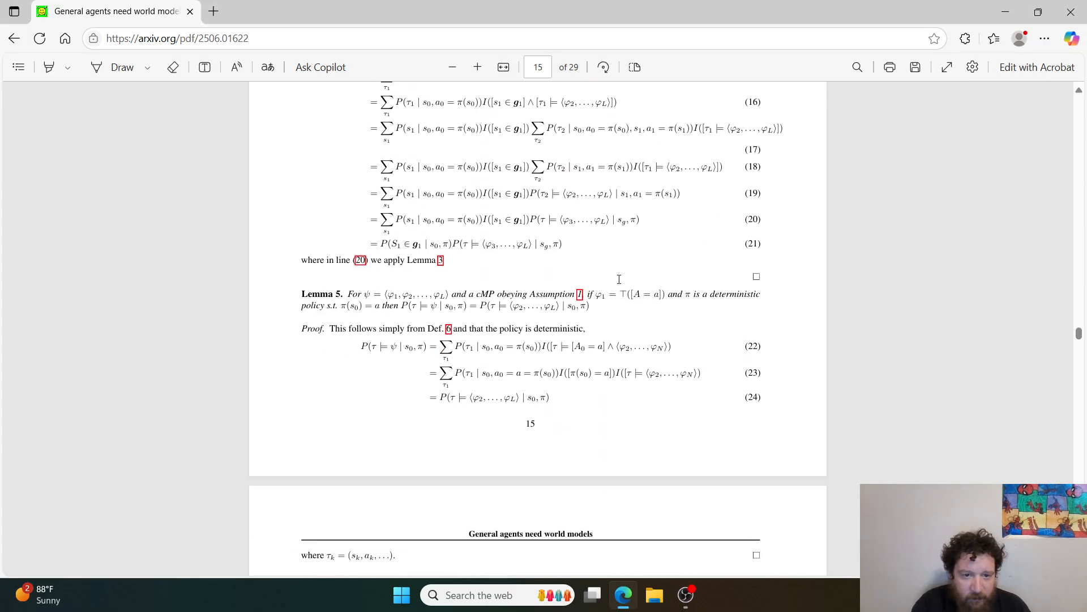
pyautogui.scroll(-3)
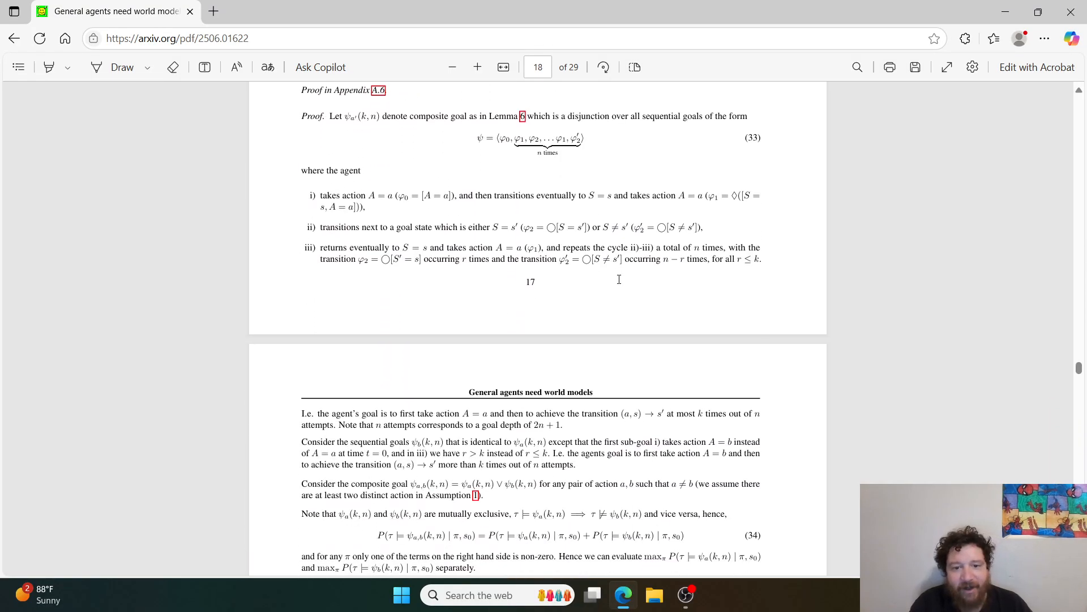
pyautogui.scroll(-3)
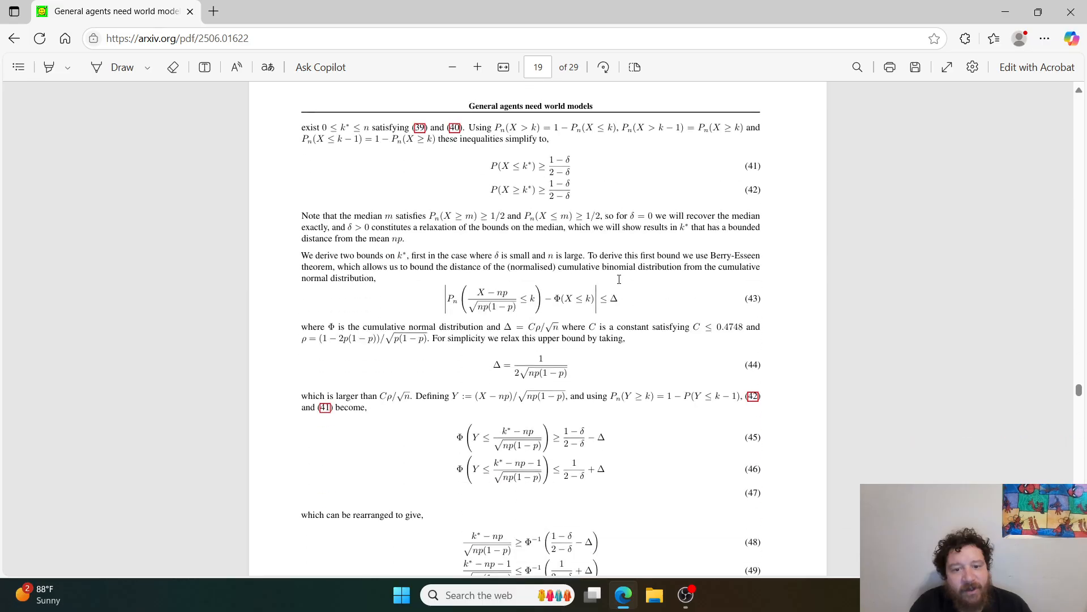
pyautogui.scroll(-3)
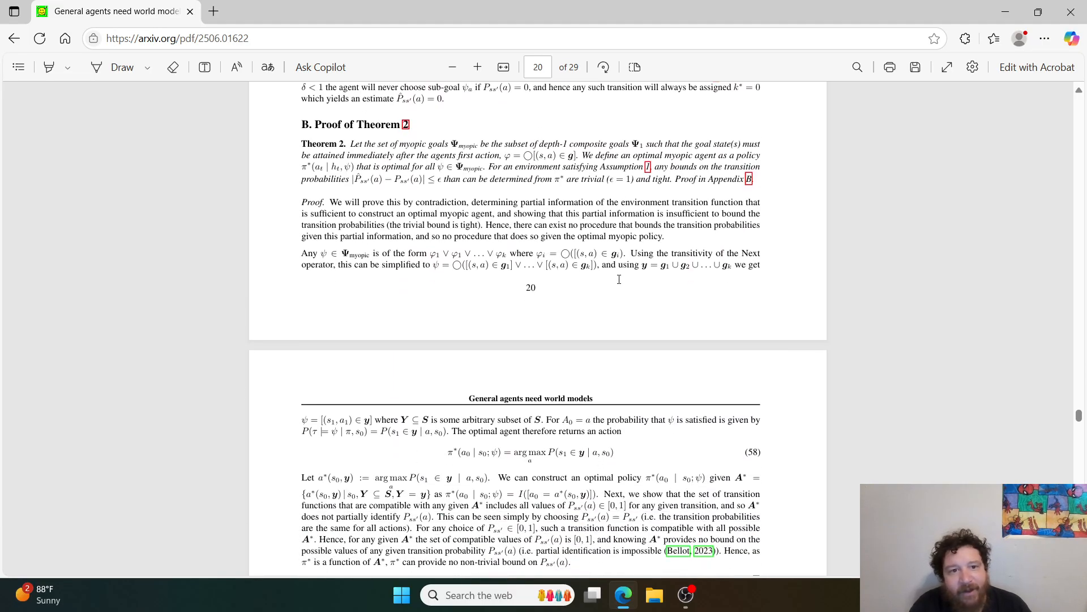
pyautogui.scroll(-3)
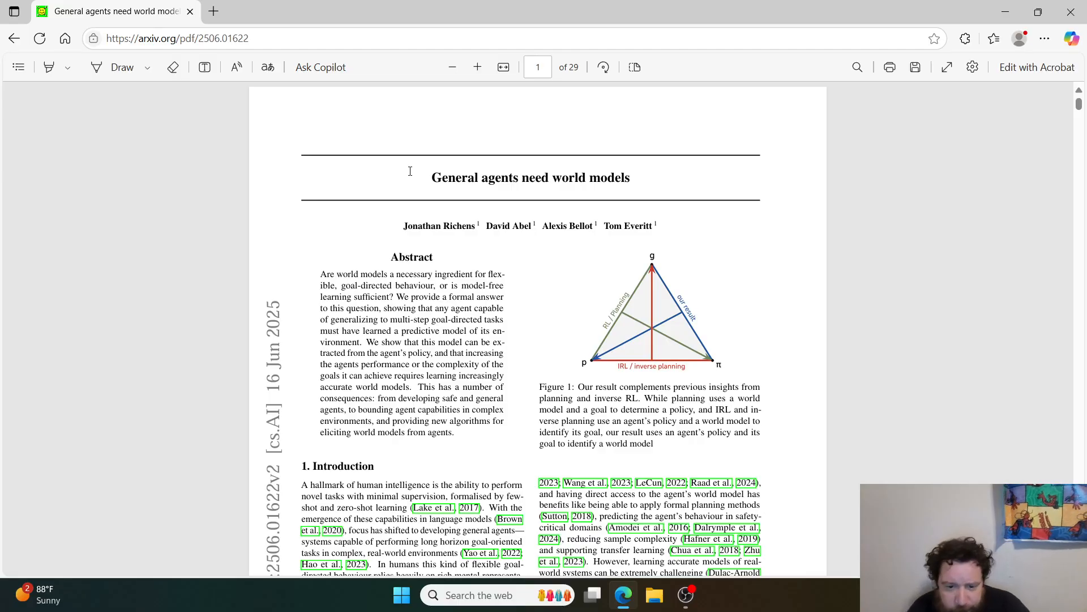
pyautogui.scroll(-3)
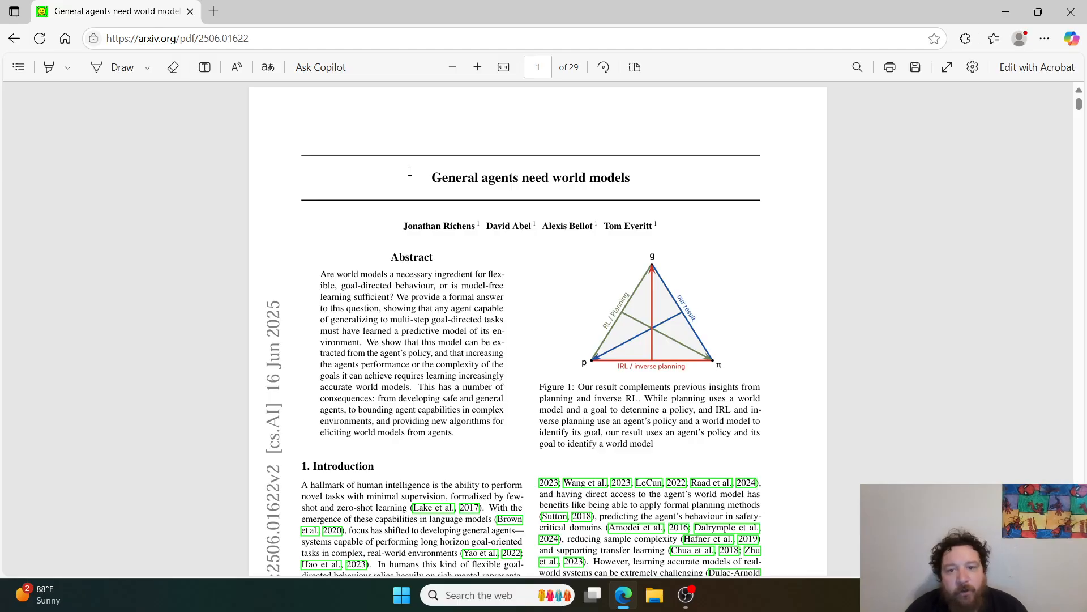
pyautogui.doubleClick(530, 177)
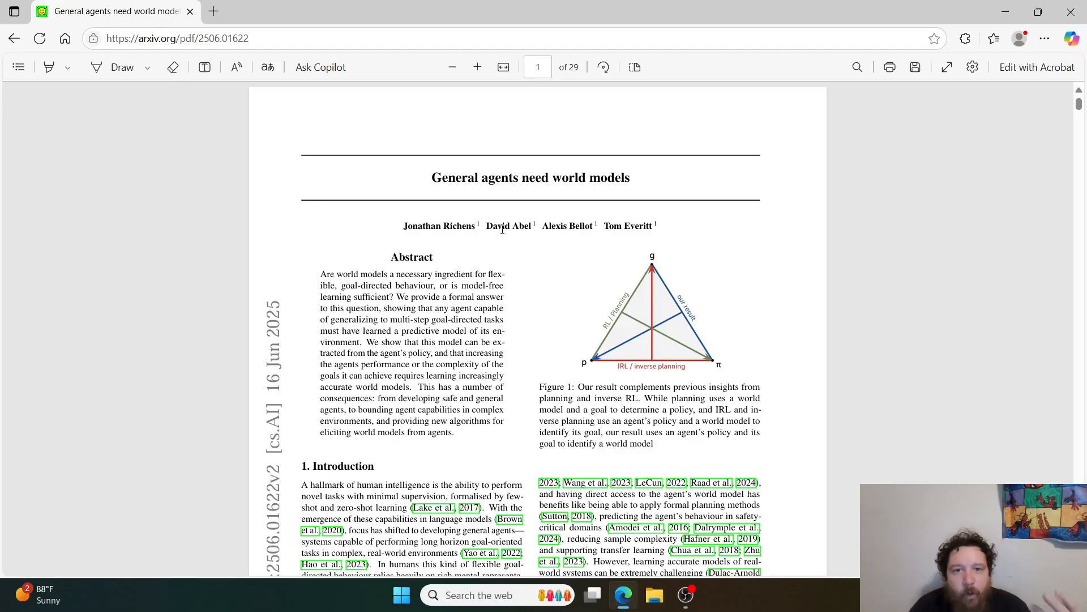
pyautogui.moveTo(593, 220)
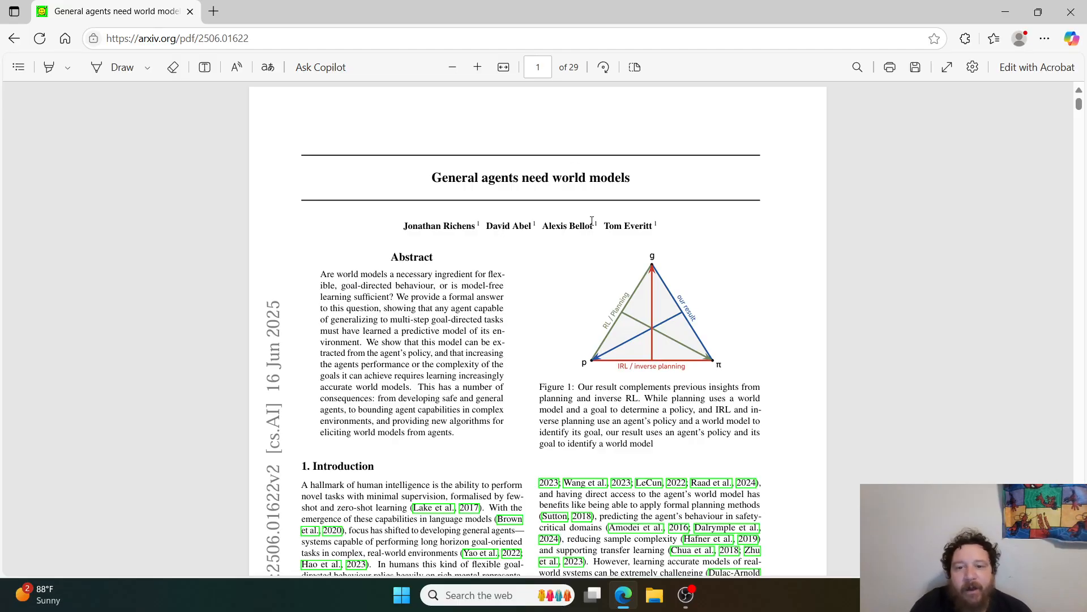